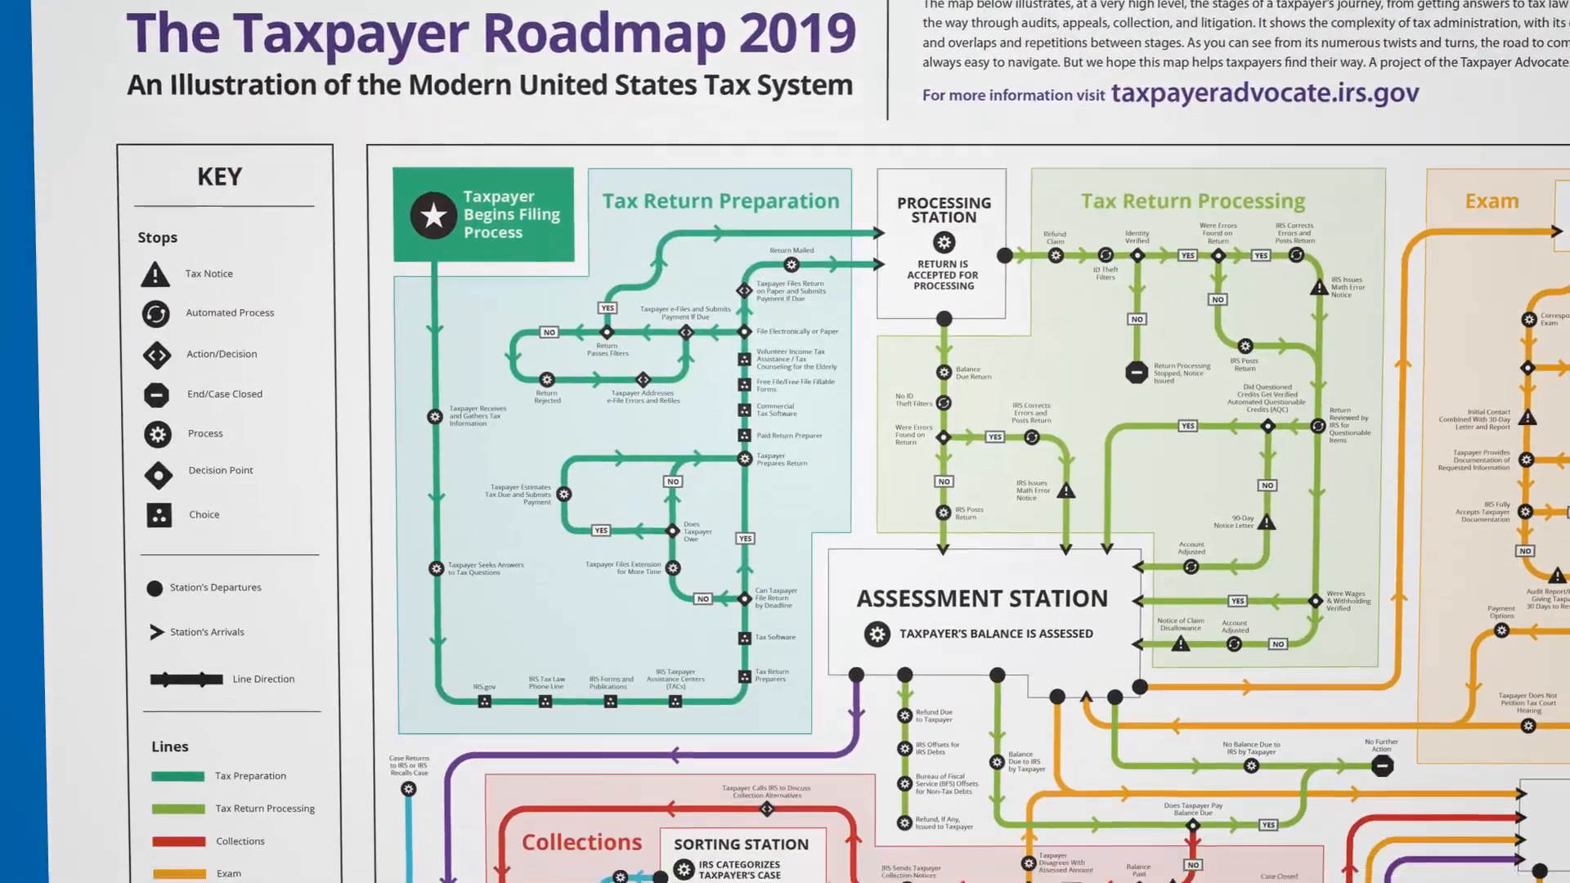
scroll(down, 3)
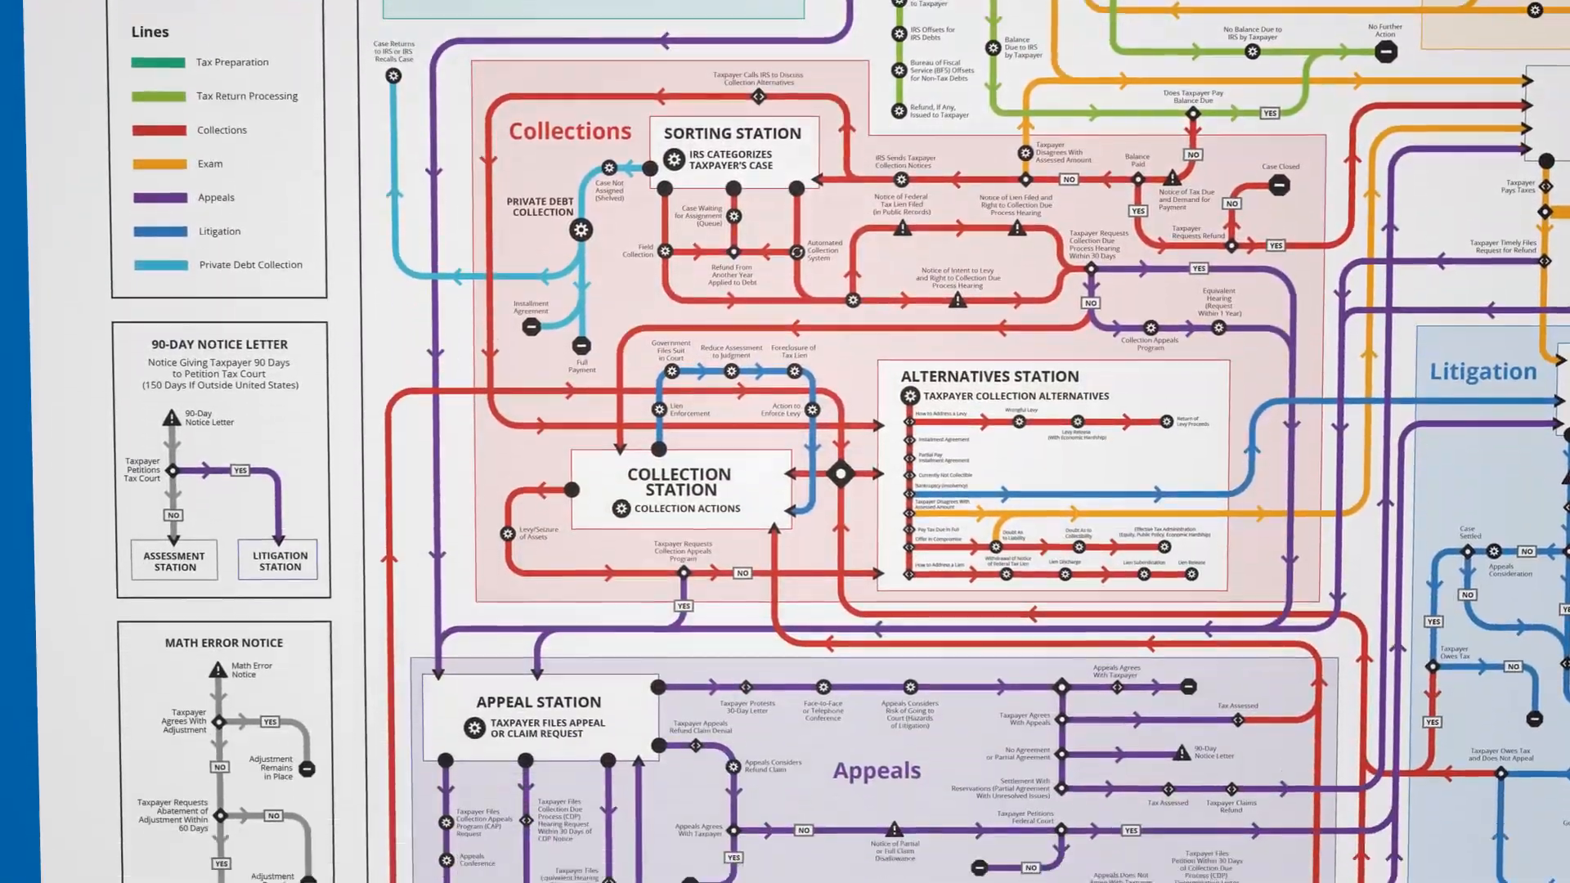
scroll(down, 3)
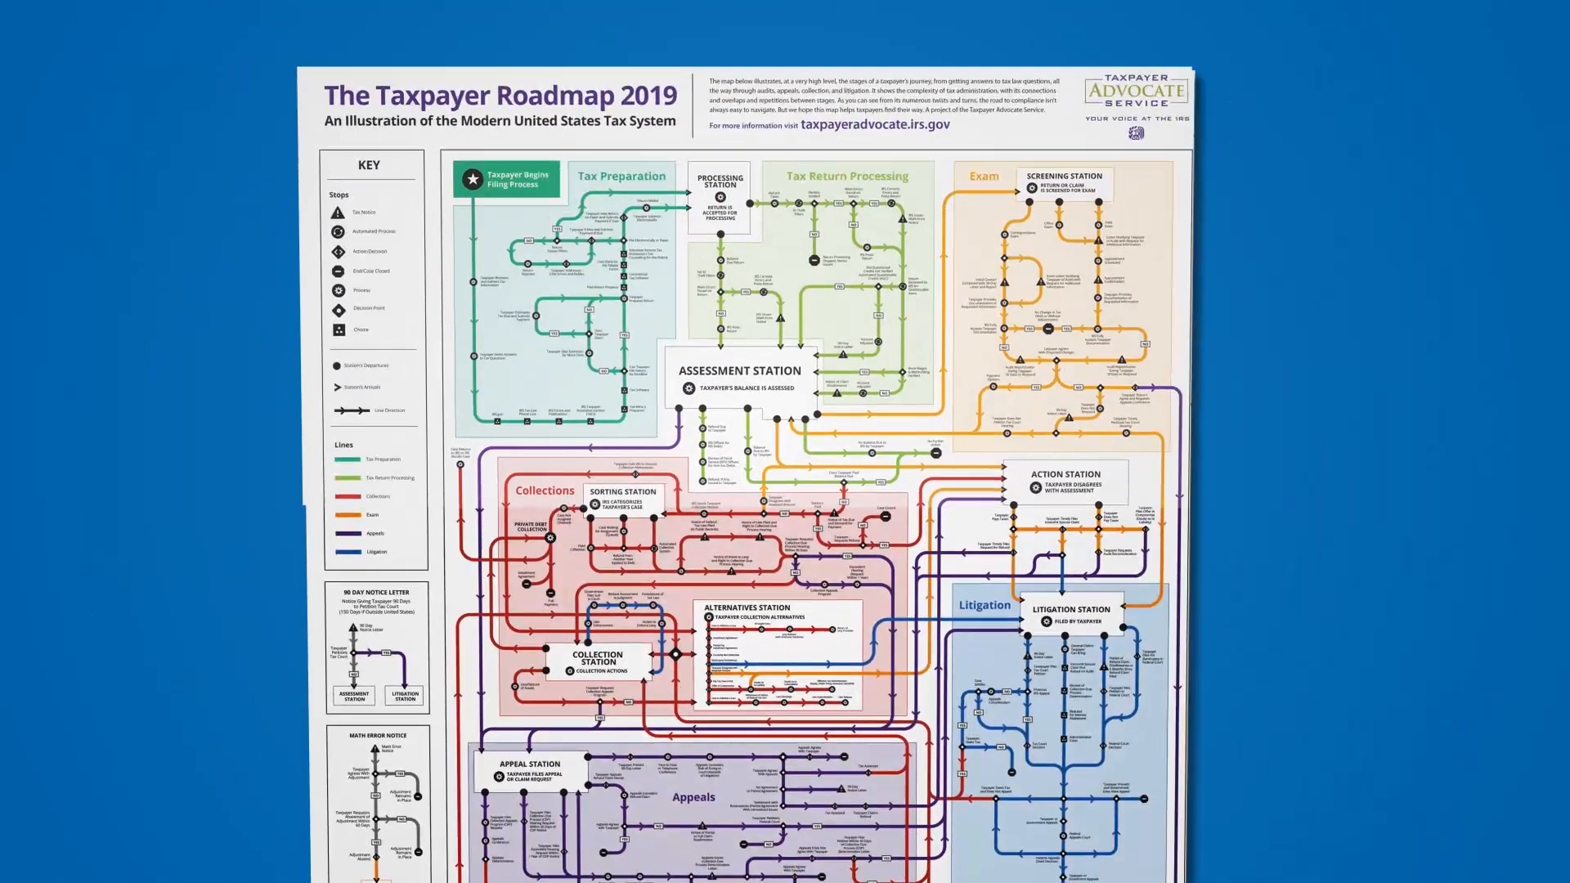